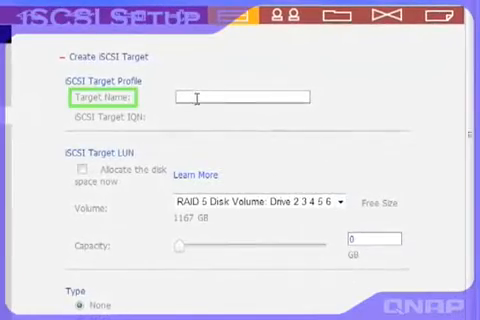
# - Name the iSCSI target QNAP and give it a 6 GB capacity
pyautogui.write('QNAP')
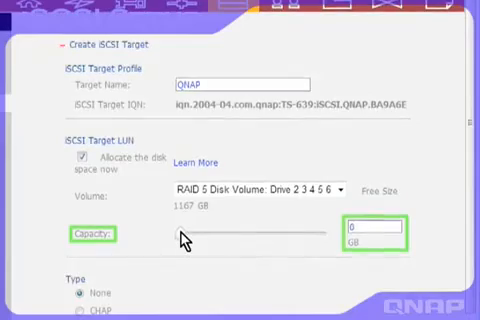
pyautogui.write('6')
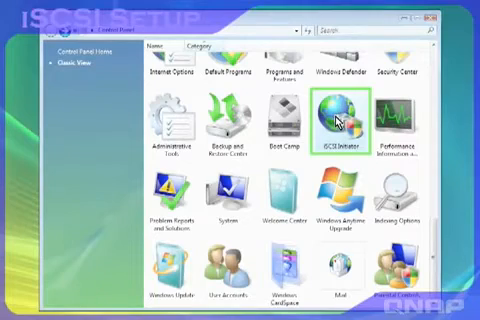
# - Add the NAS as a discovery portal and log on with automatic reconnection at startup
pyautogui.doubleClick(332, 120)
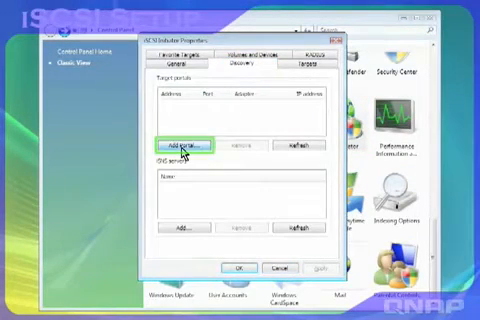
pyautogui.click(180, 146)
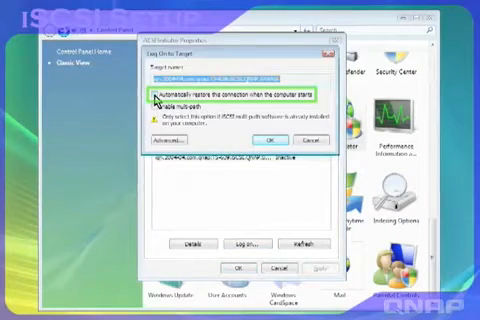
pyautogui.click(268, 140)
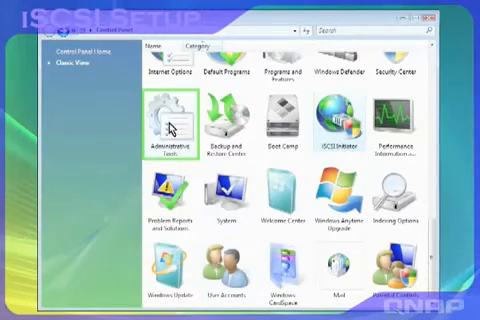
# - In Disk Management, format the new disk as NTFS 'New Volume' with a quick format
pyautogui.doubleClick(164, 124)
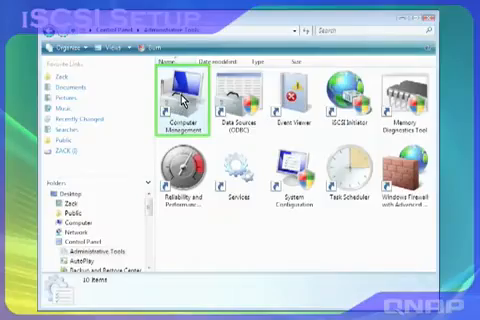
pyautogui.doubleClick(174, 96)
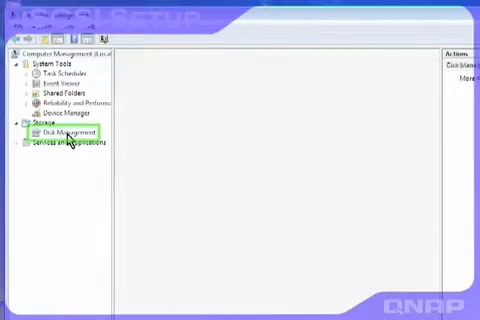
pyautogui.click(64, 130)
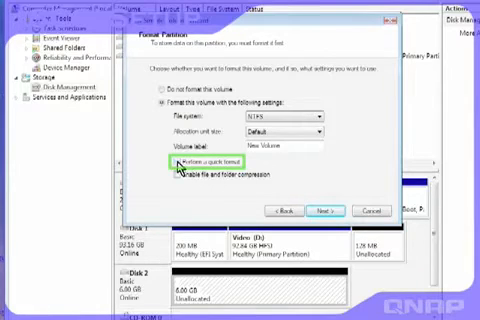
pyautogui.click(172, 160)
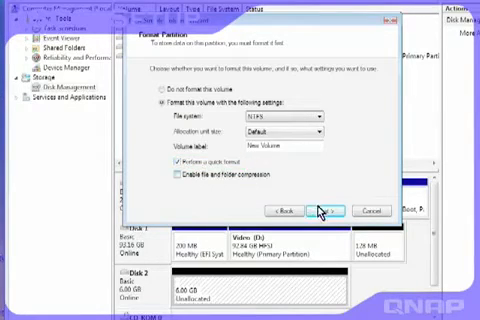